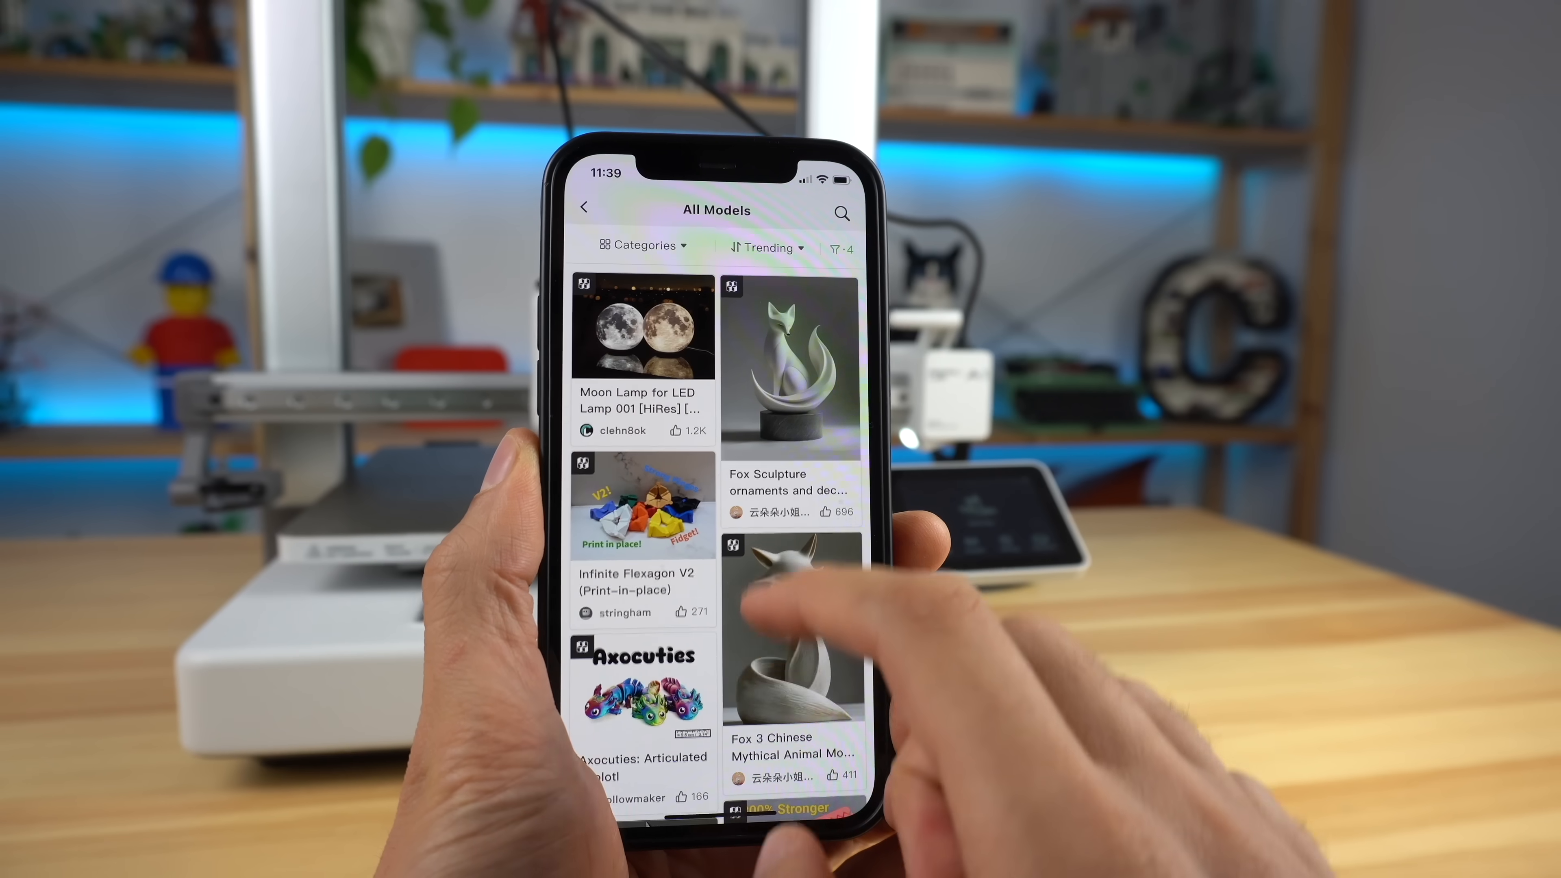
Review the Prepare to Print settings for the green model with PLA Basic and one copy.
scroll(down, 3)
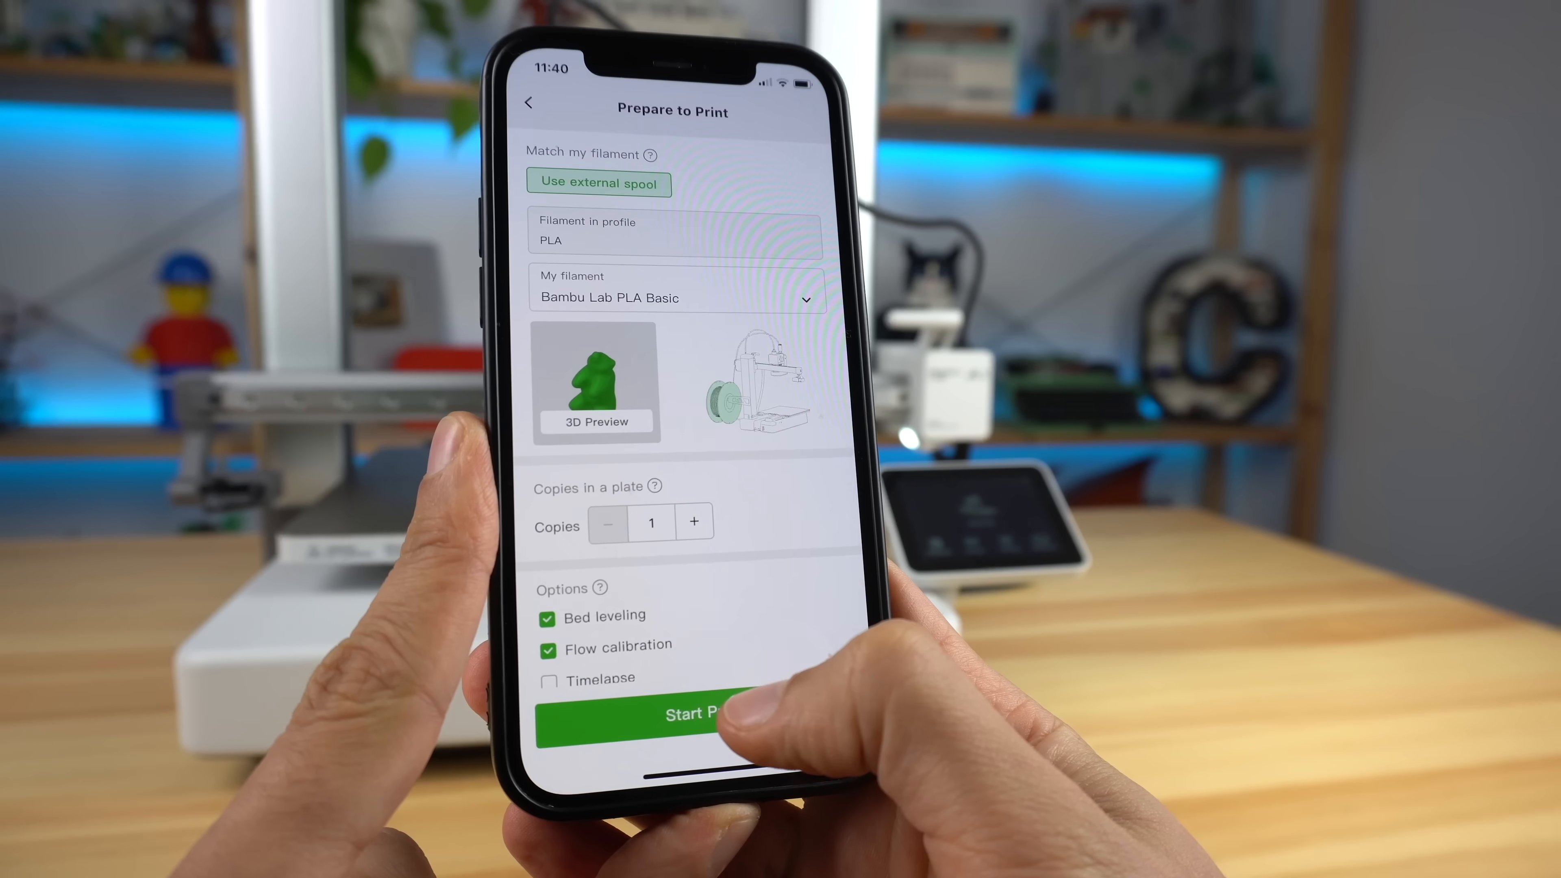
click(673, 715)
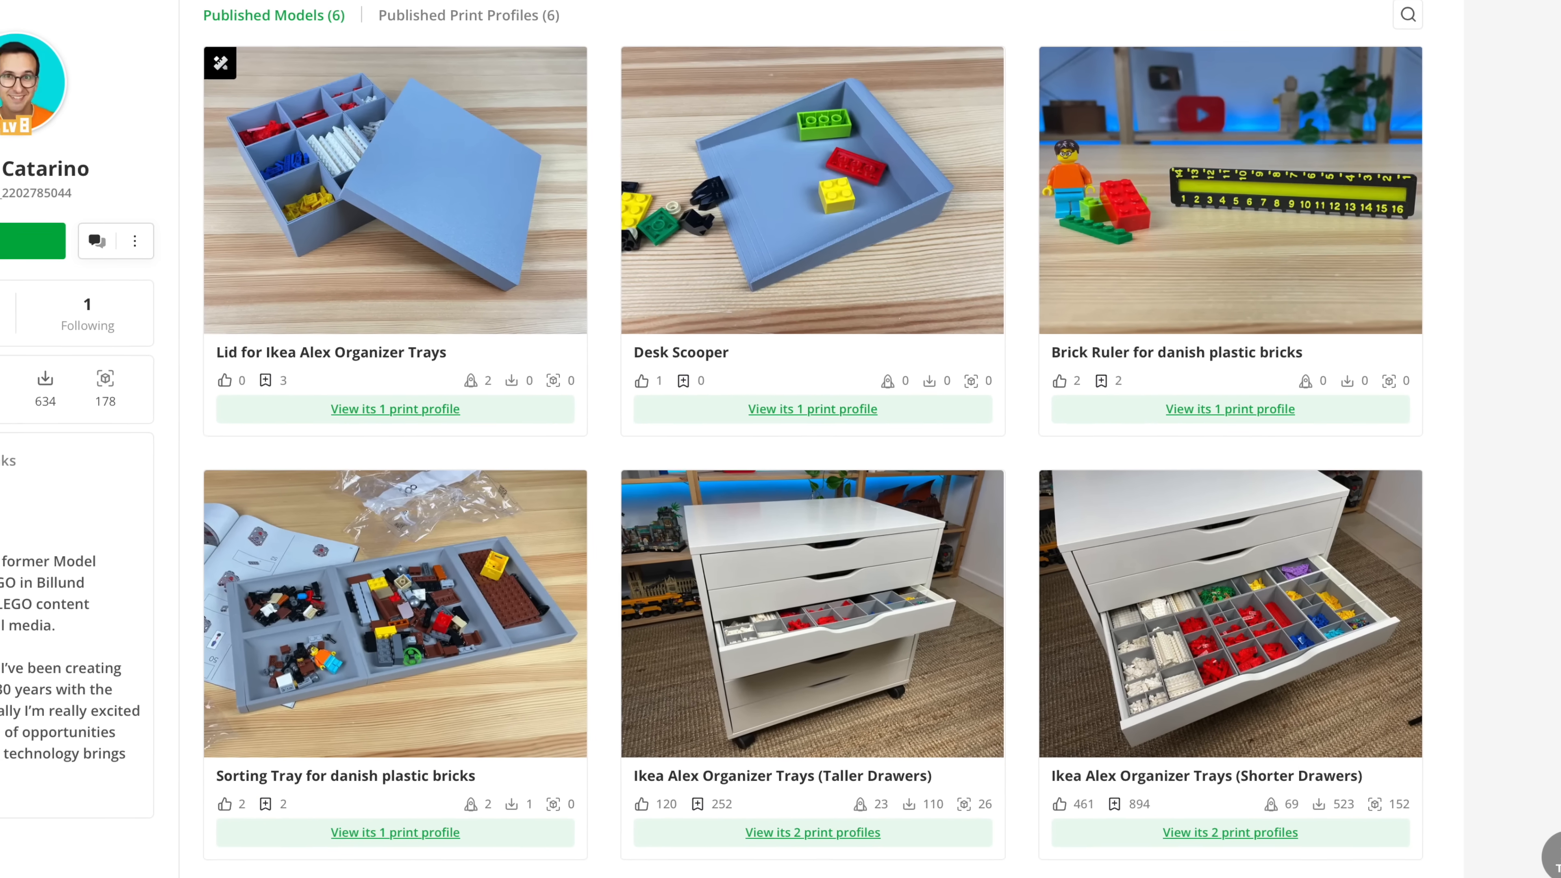
Scroll through the Printer Sales listings showing discounted X1C, A1, P1S and A1 mini.
scroll(up, 3)
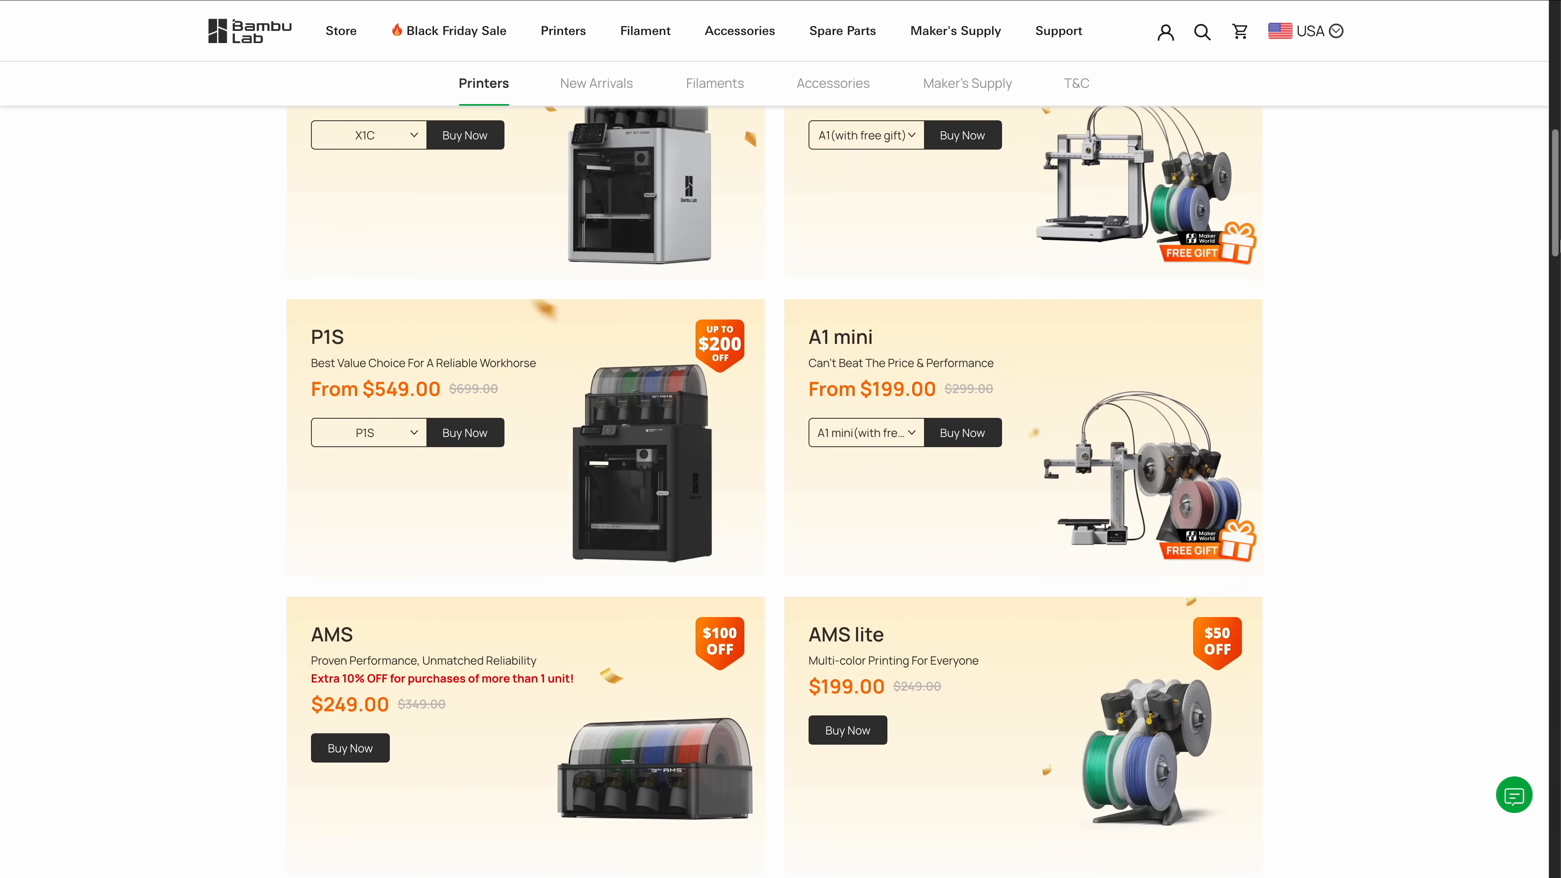
scroll(up, 3)
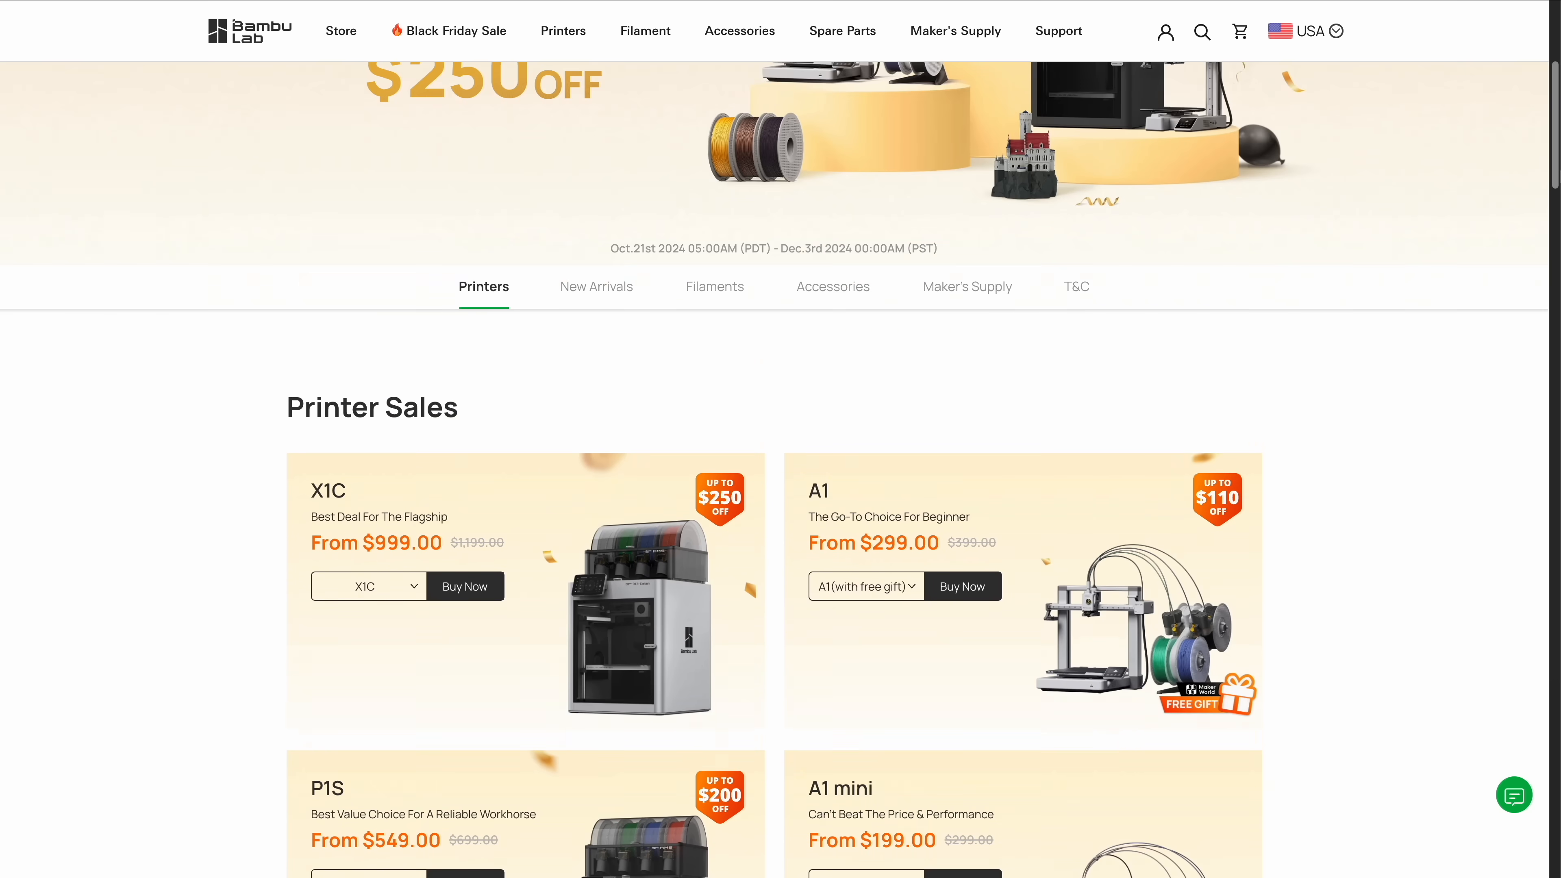